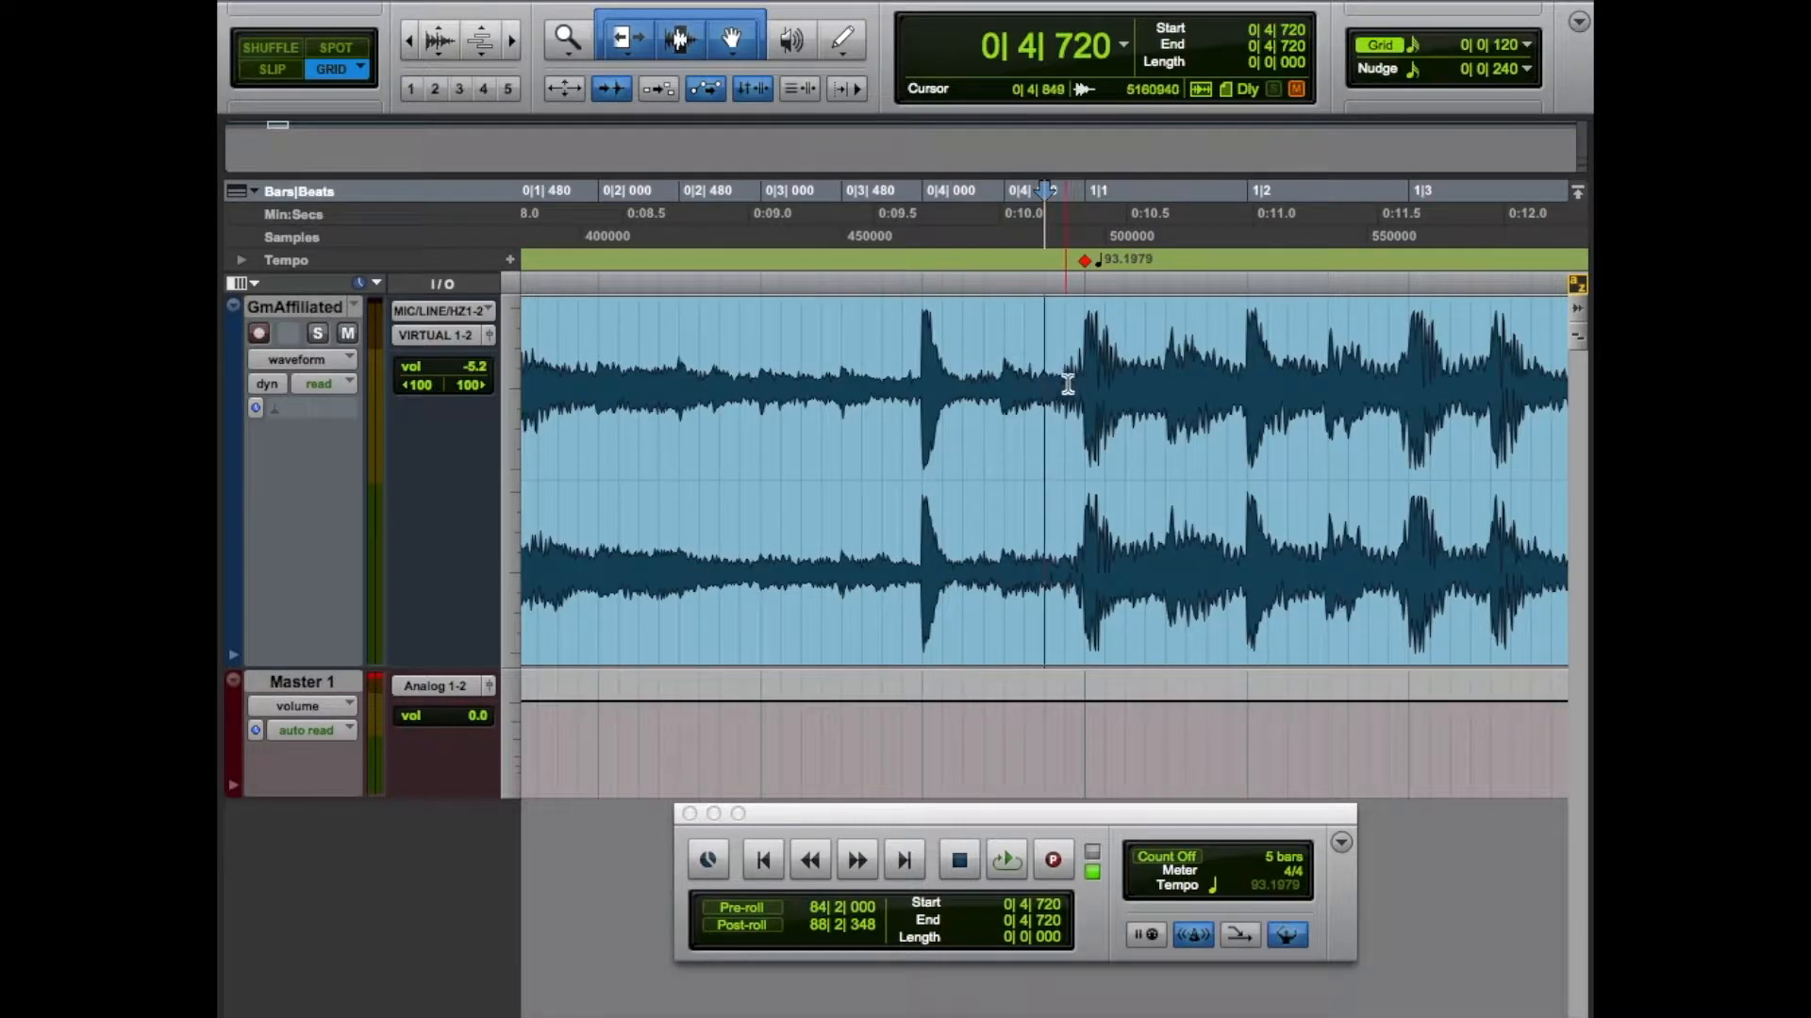
Step: Separate the drum loop at the first loud hit so a new clip starts at bar 1
{"action": "left_click", "coordinate": [1005, 860]}
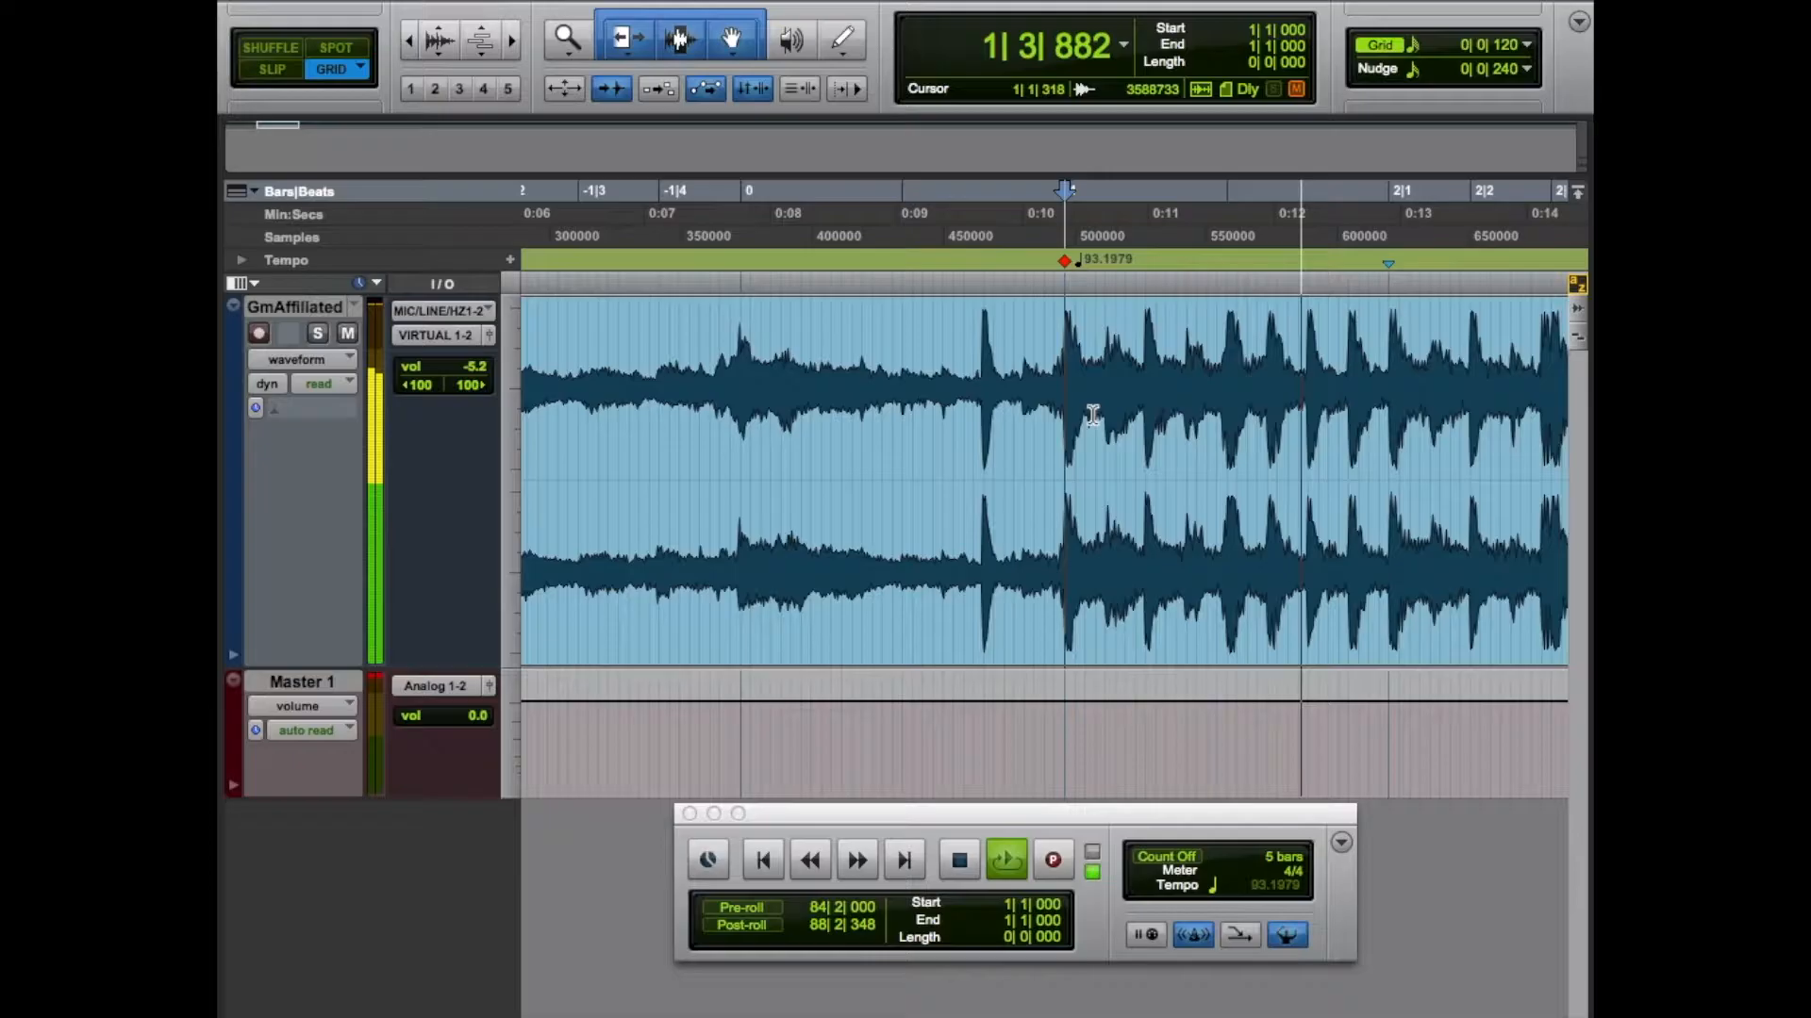
{"action": "left_click", "coordinate": [1005, 860]}
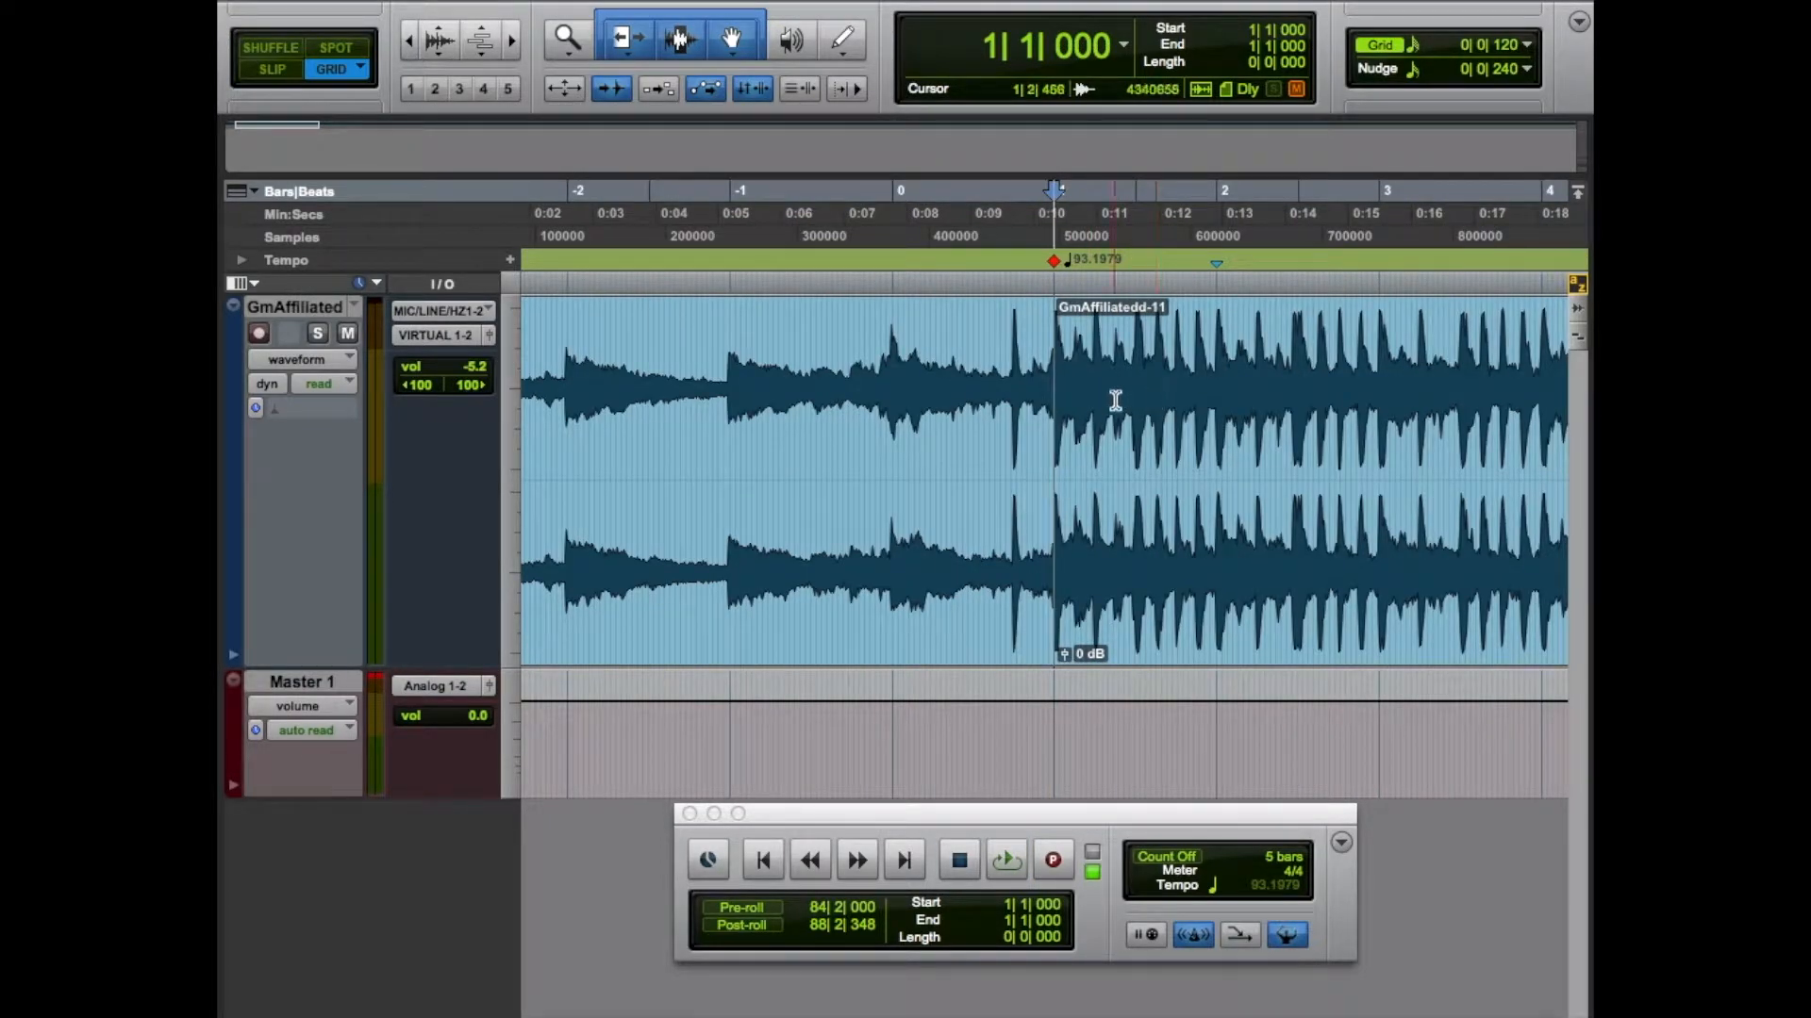
Step: Split the loop at 2|1|000 and select the one-bar clip between bar 1 and bar 2
{"action": "left_click", "coordinate": [1003, 860]}
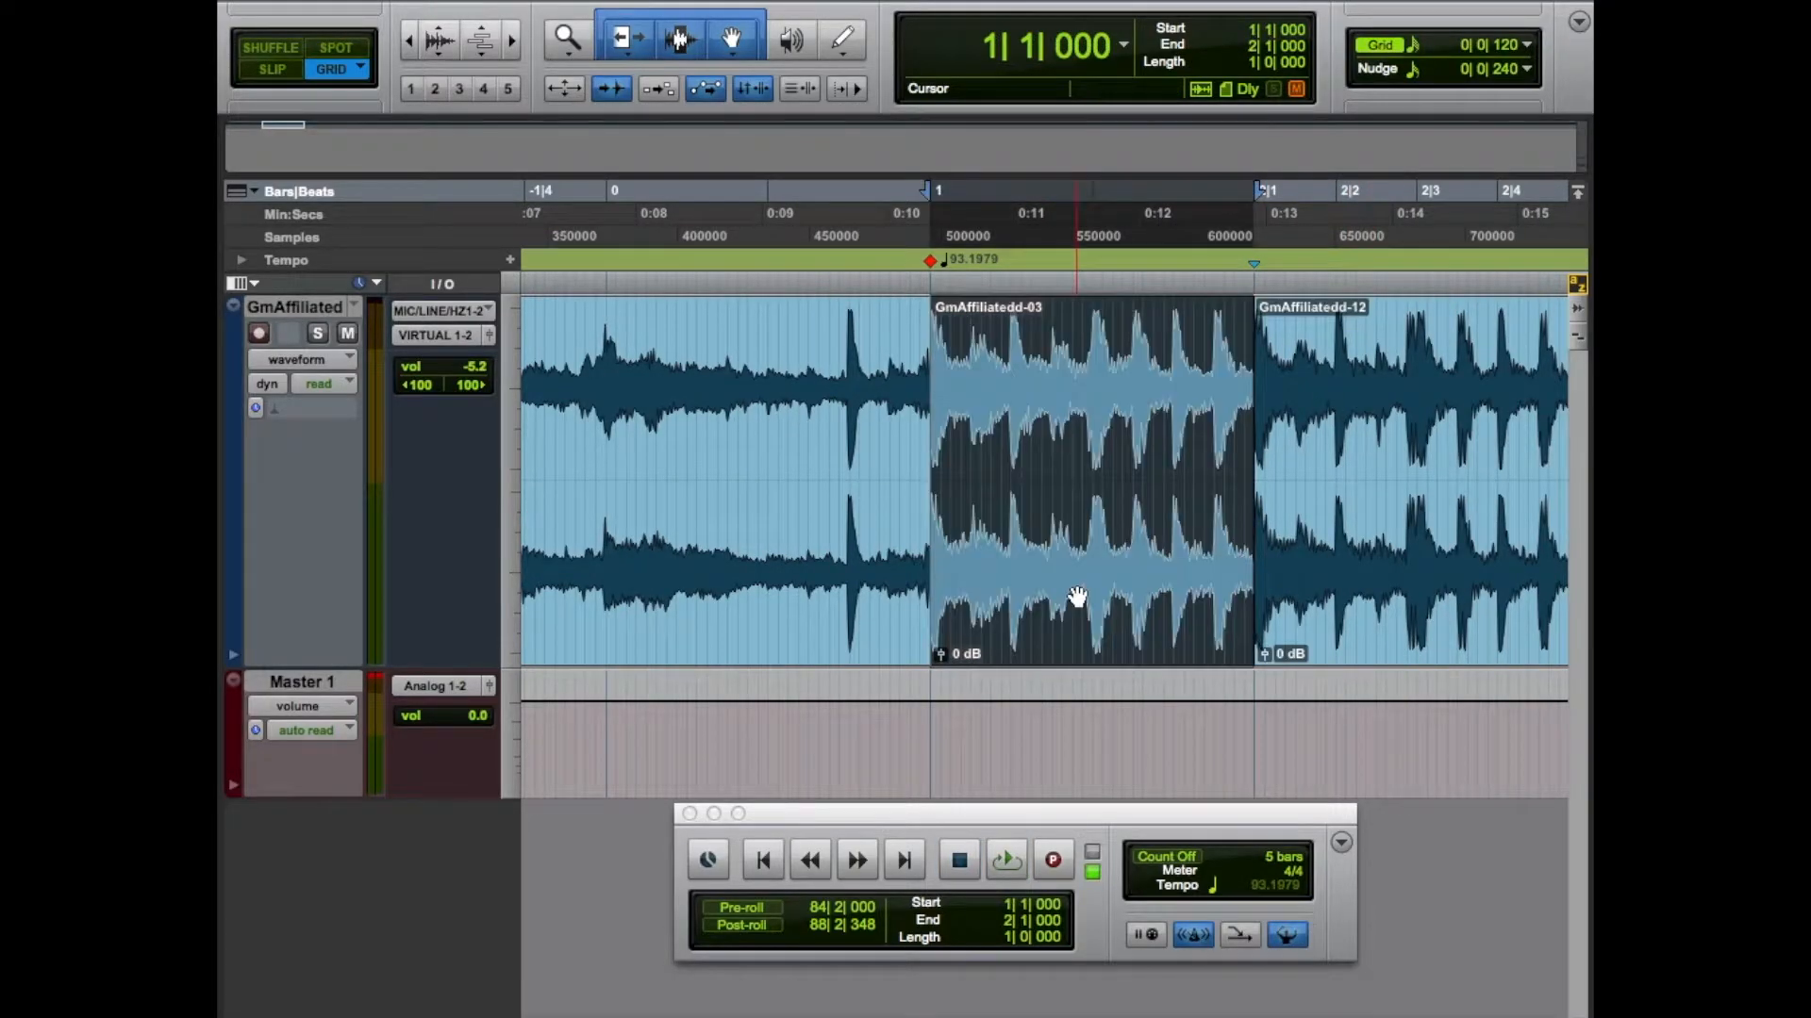
{"action": "left_click", "coordinate": [1003, 860]}
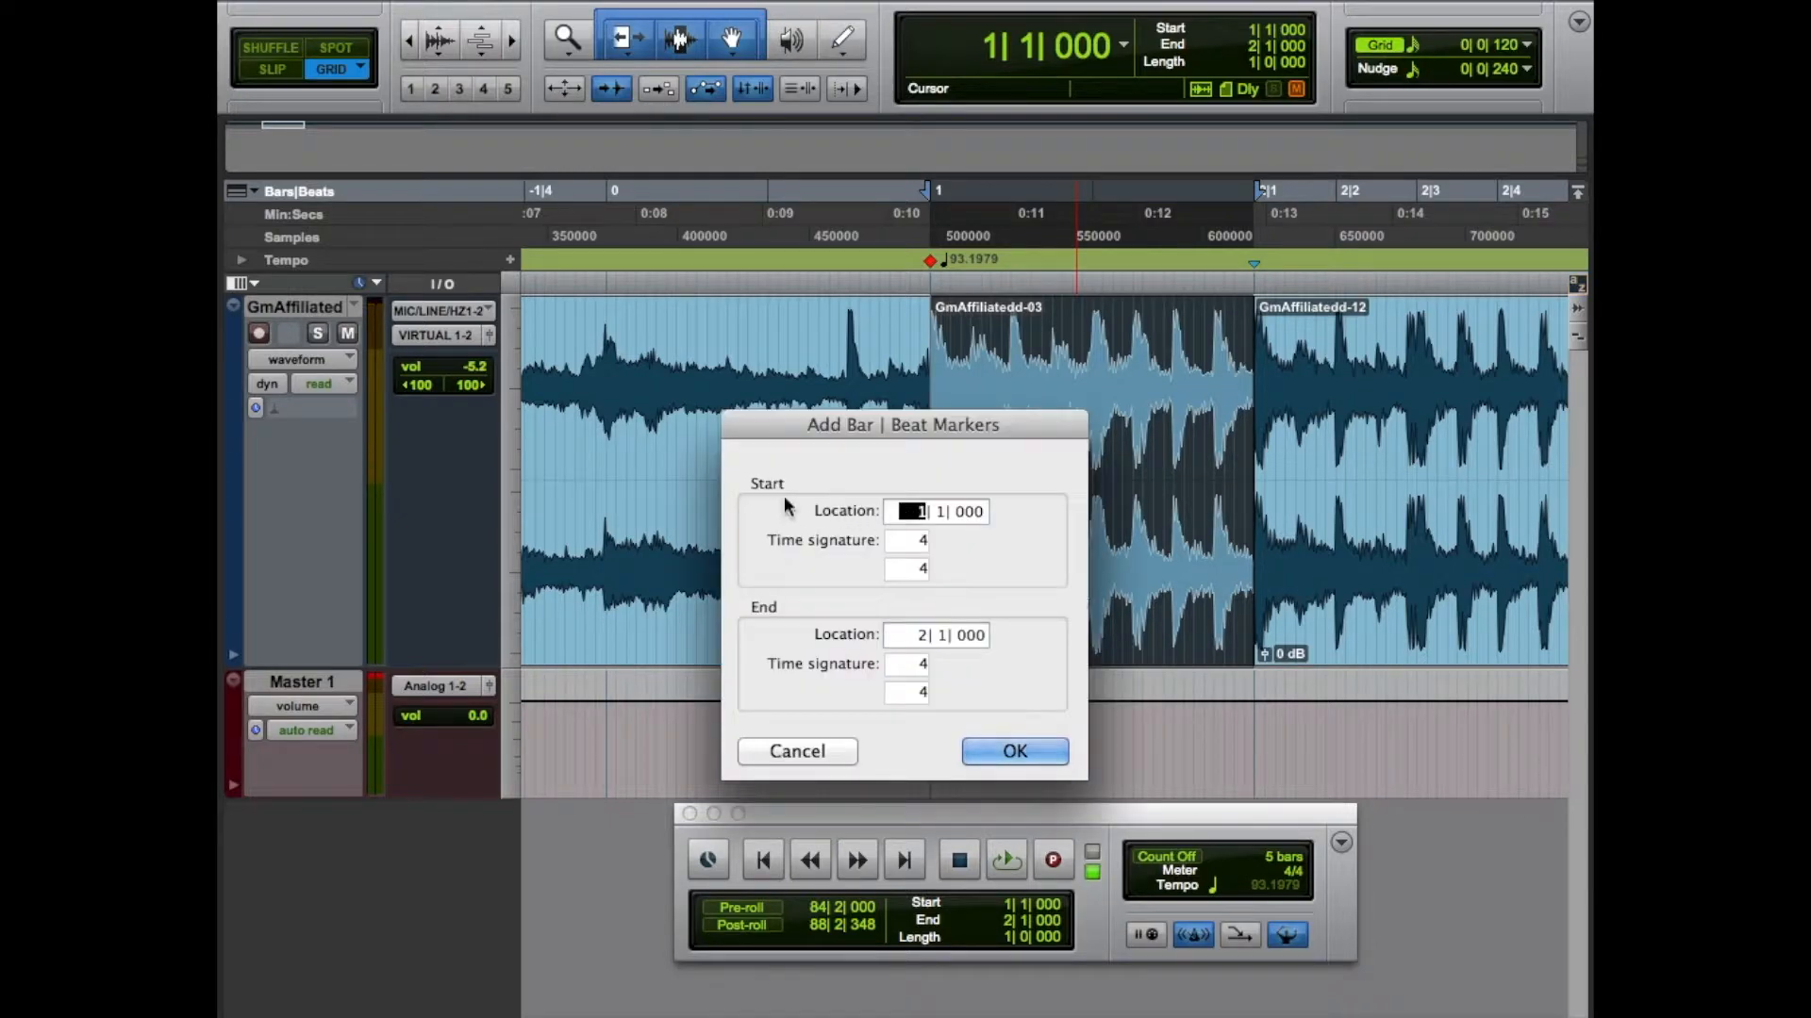
{"action": "mouse_move", "coordinate": [937, 594]}
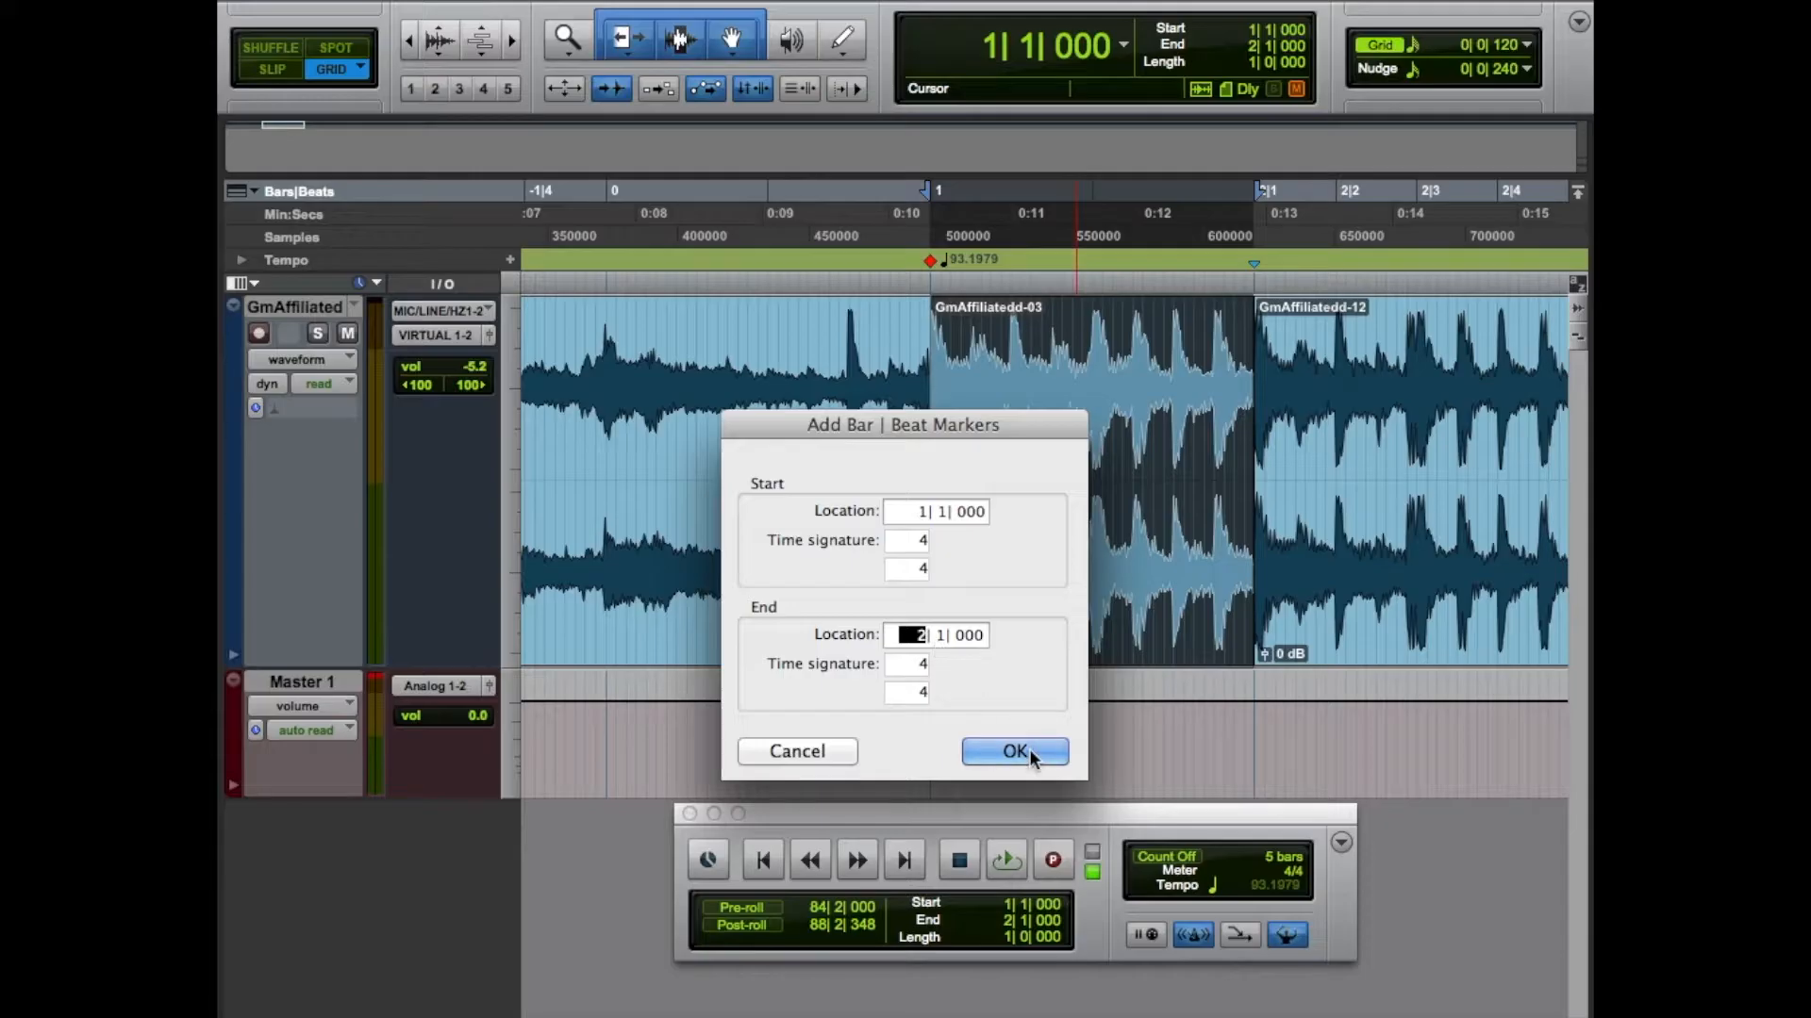
{"action": "mouse_move", "coordinate": [973, 643]}
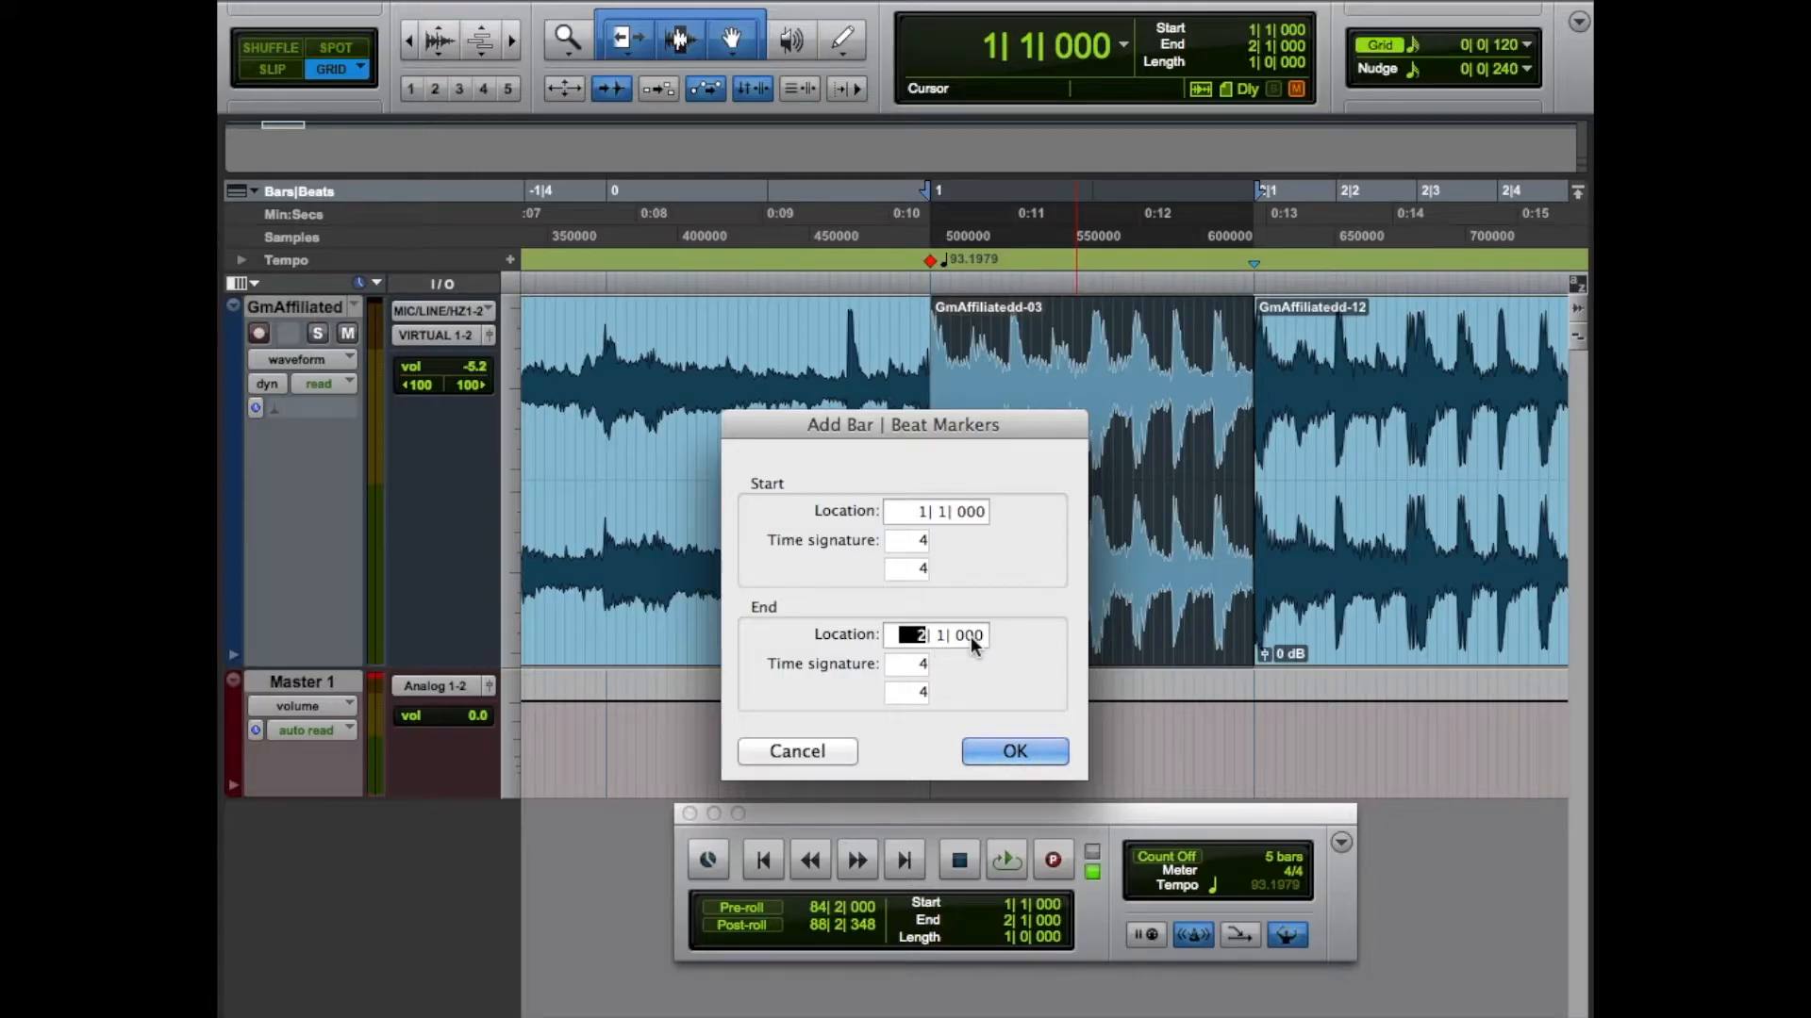
Step: Confirm Add Bar|Beat Markers with Start 1|1|000, End 2|1|000 in 4/4
{"action": "left_click", "coordinate": [1013, 750]}
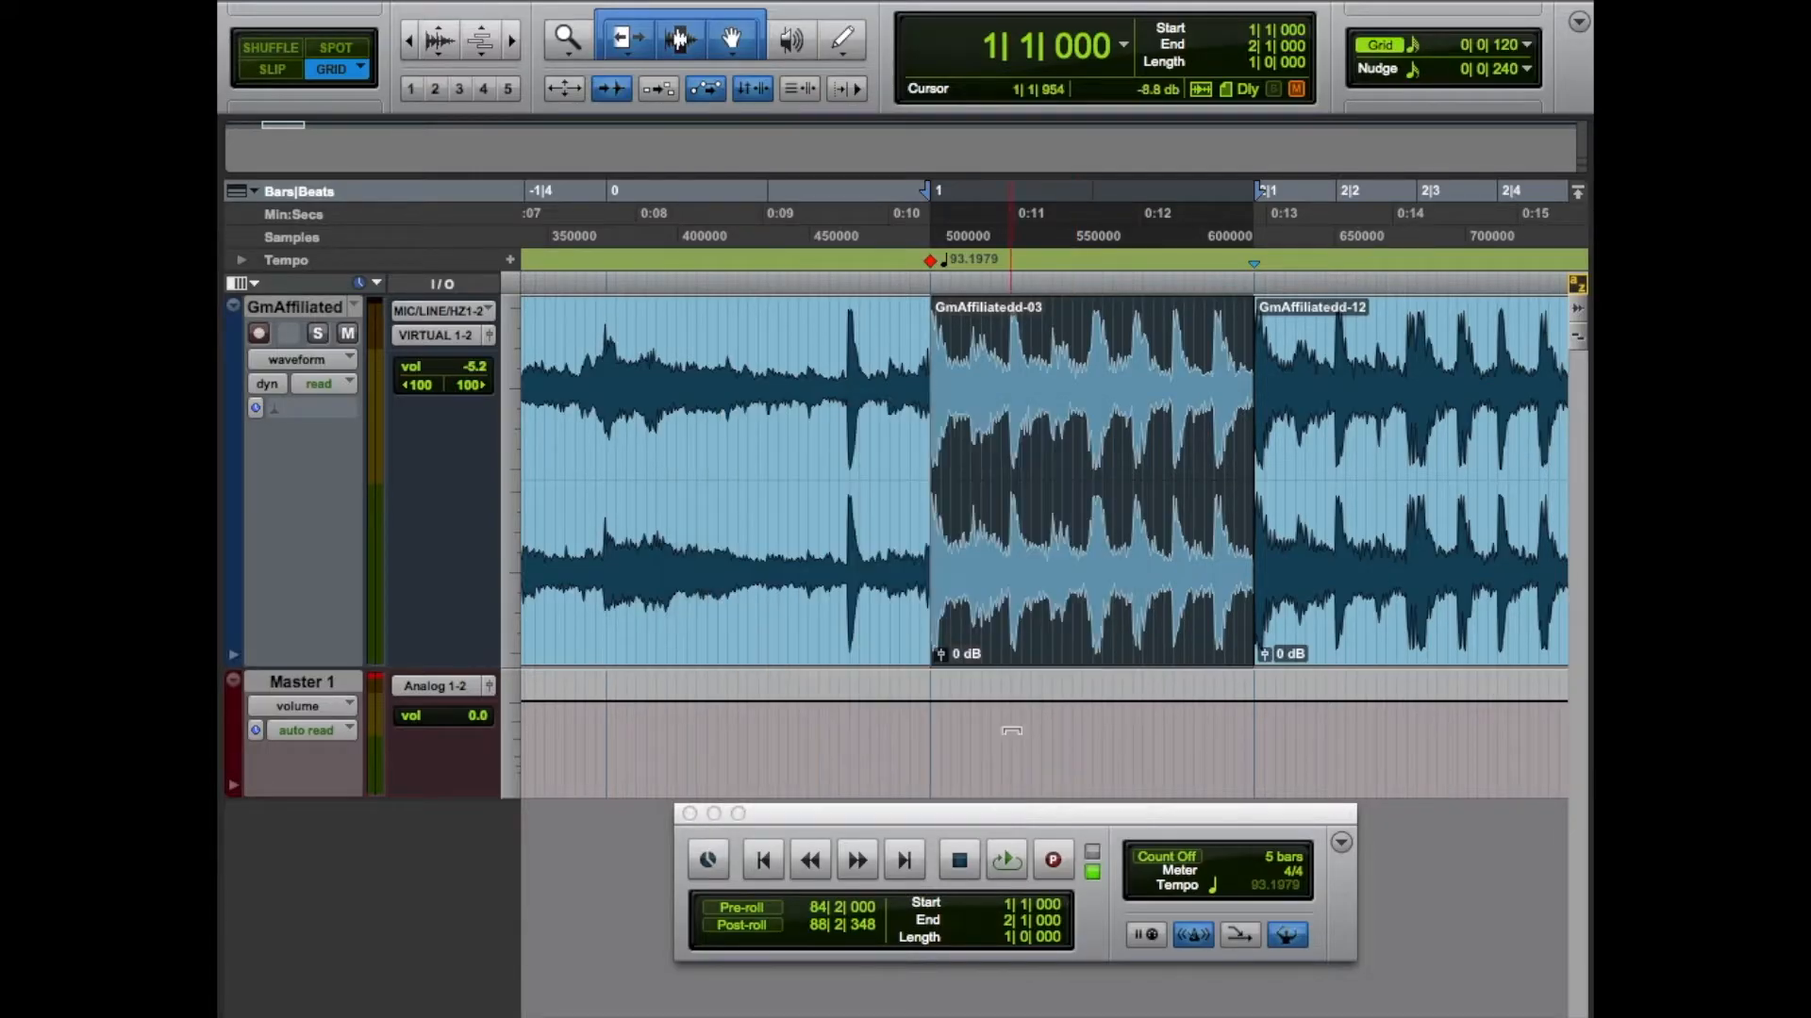